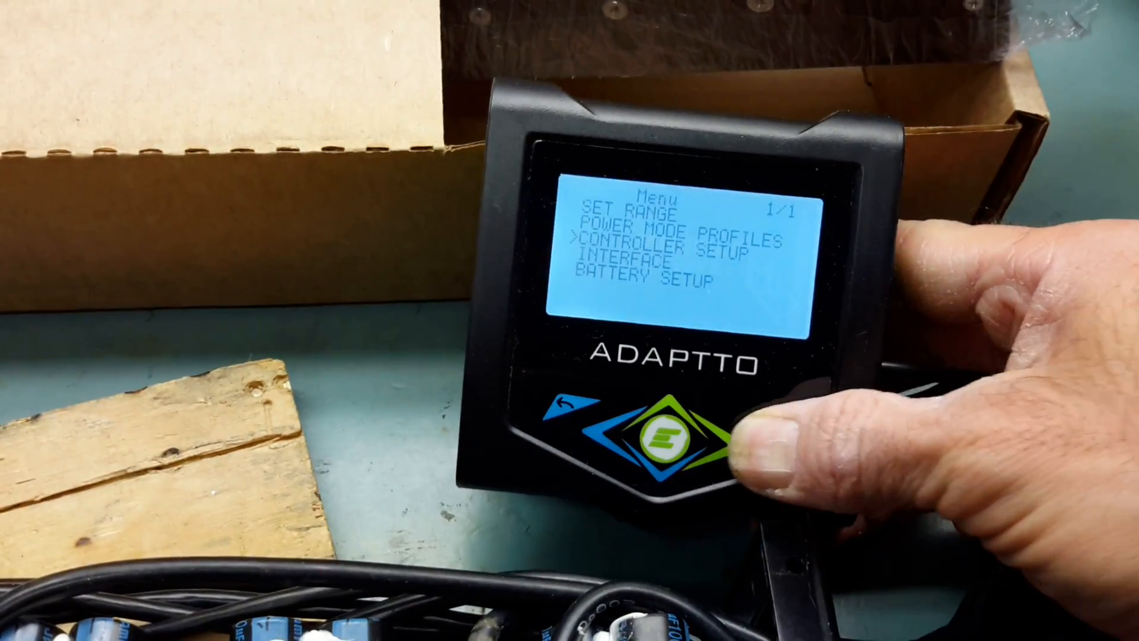
Enter Controller Setup and page down past rotation direction to setup page 2/3.
left_click(668, 435)
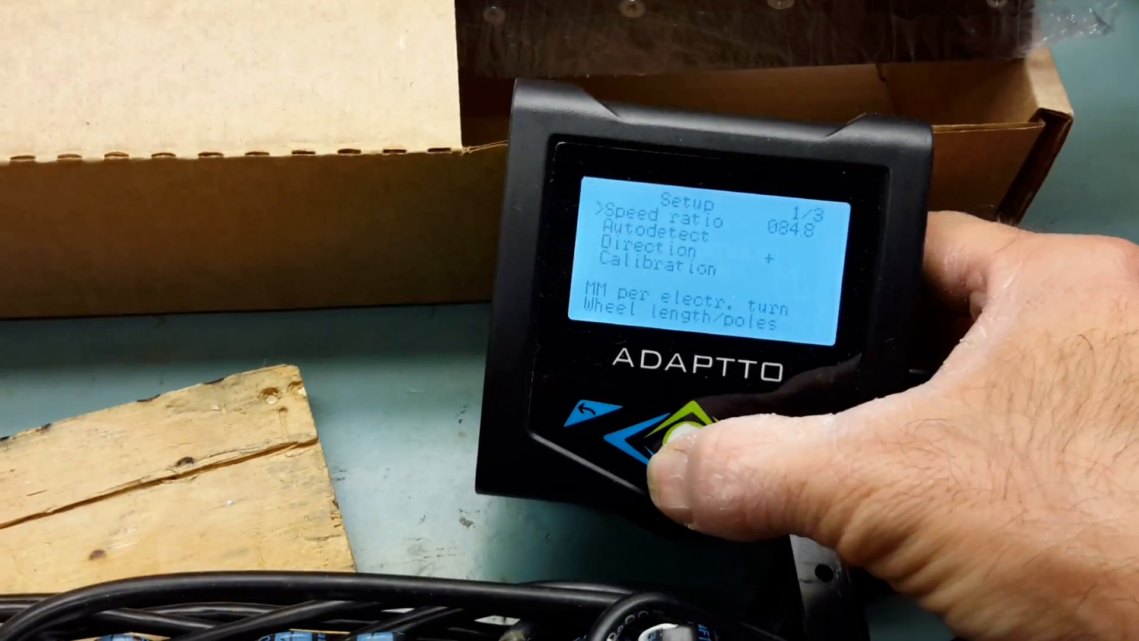
left_click(676, 450)
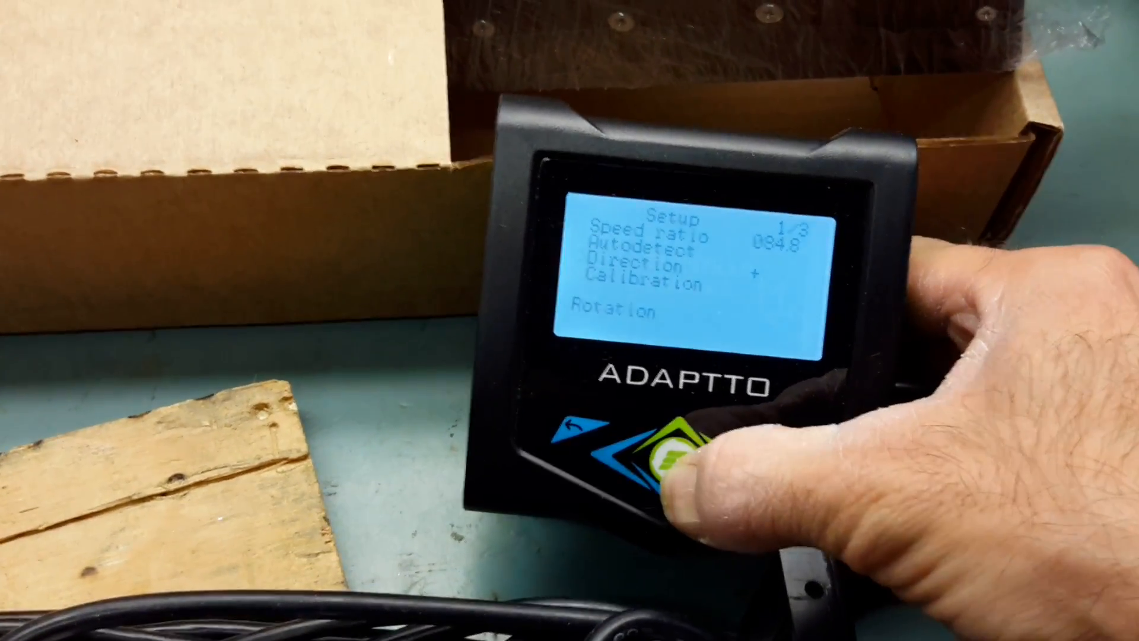
left_click(686, 450)
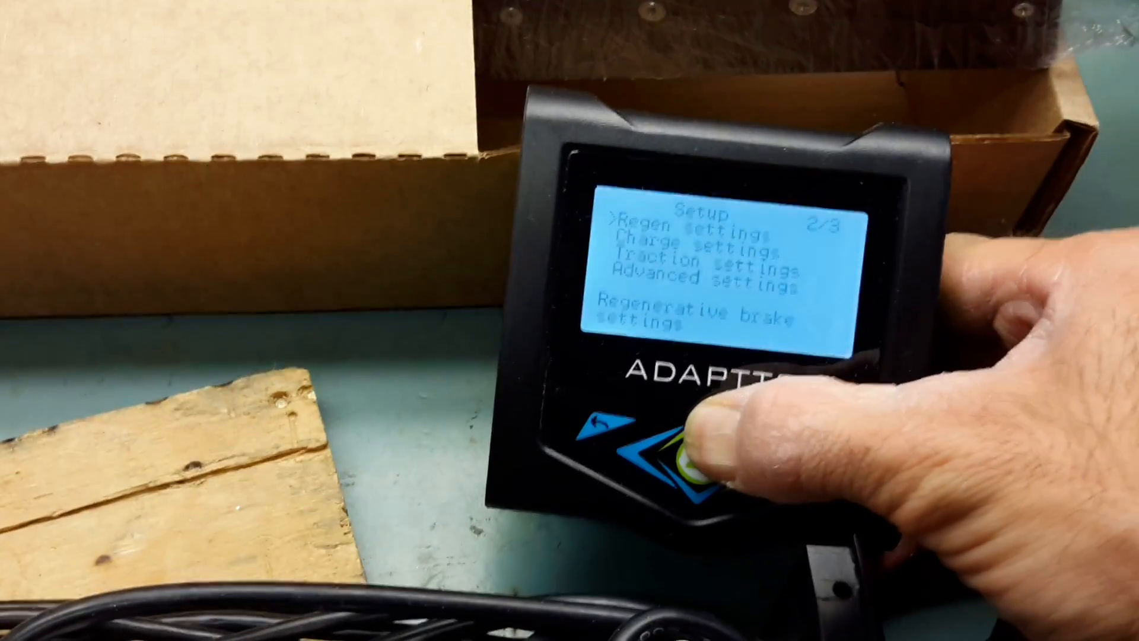
left_click(705, 454)
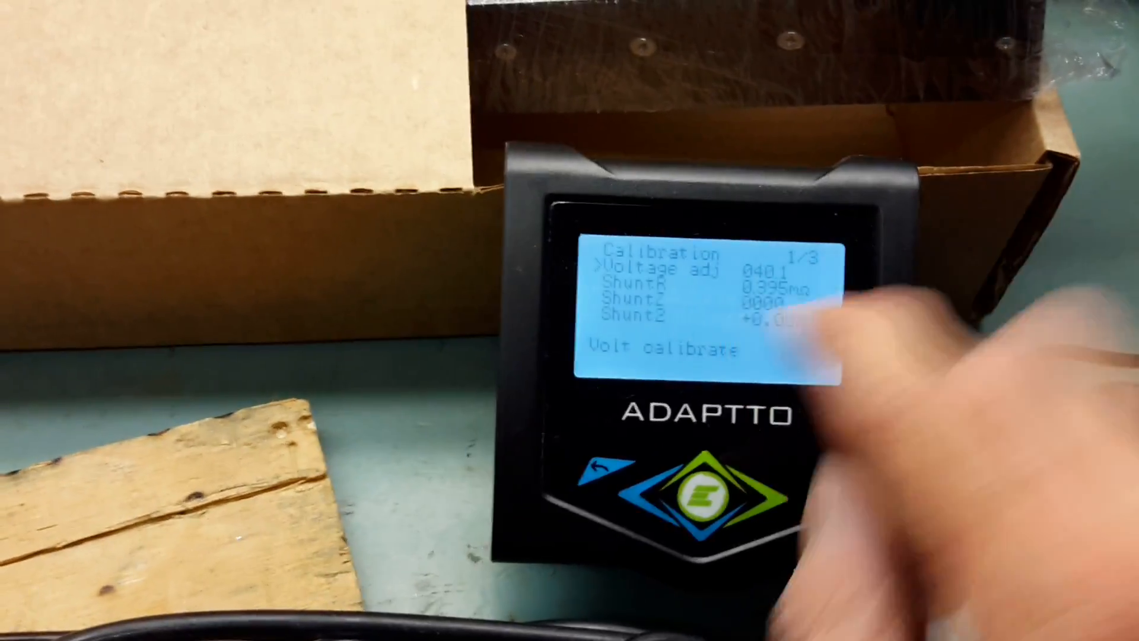
Open Calibration to show Voltage adj and the 0.395 mΩ ShuntR value.
left_click(715, 487)
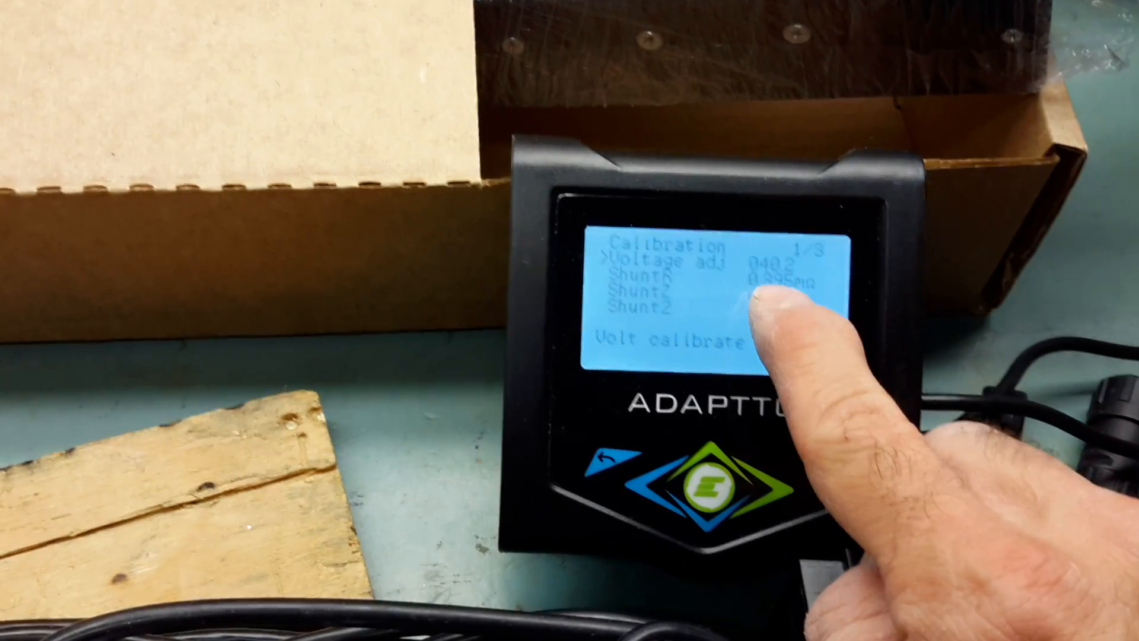